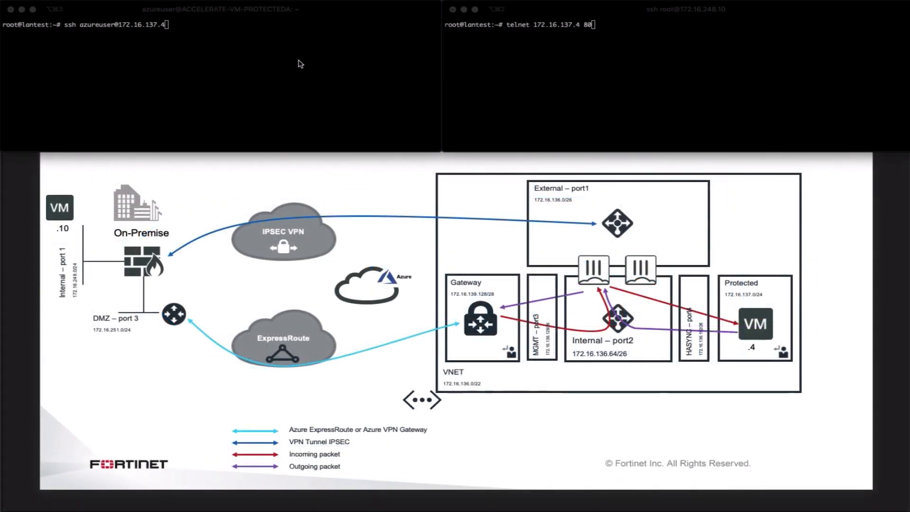
pyautogui.moveTo(44, 189)
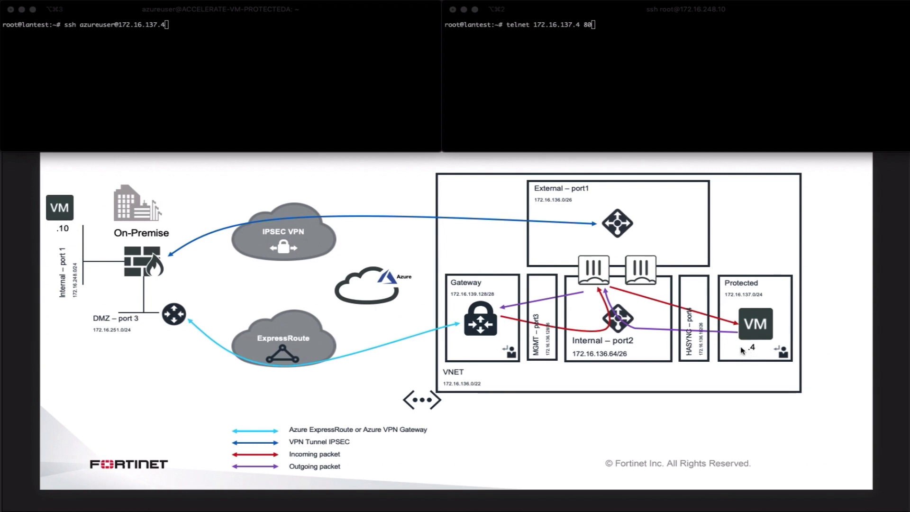
pyautogui.moveTo(205, 75)
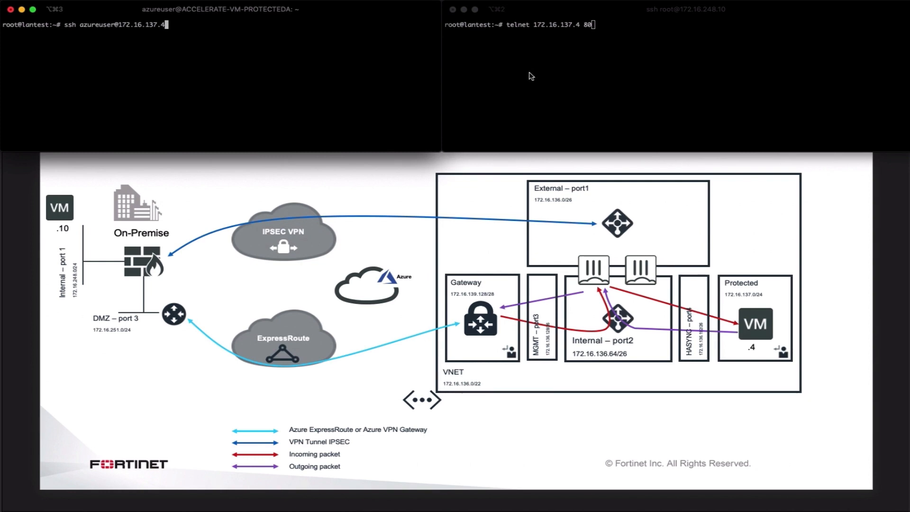
pyautogui.moveTo(498, 35)
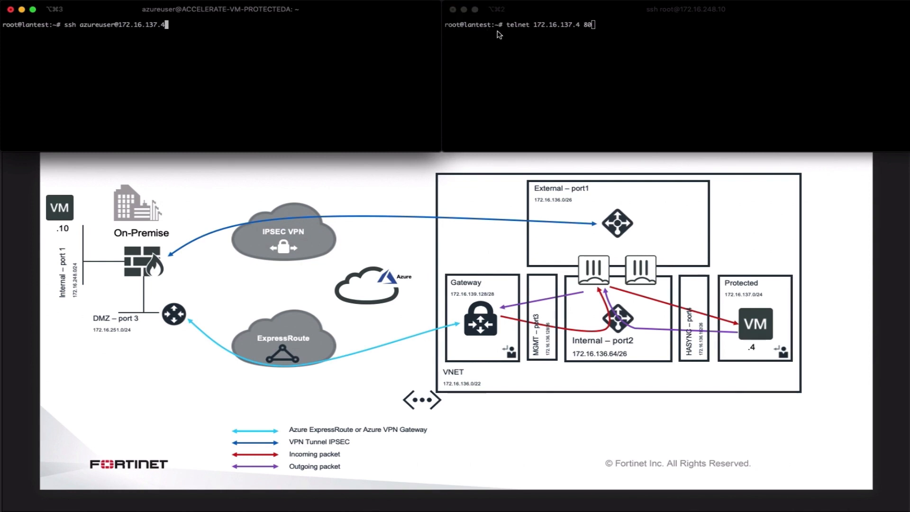
pyautogui.moveTo(130, 51)
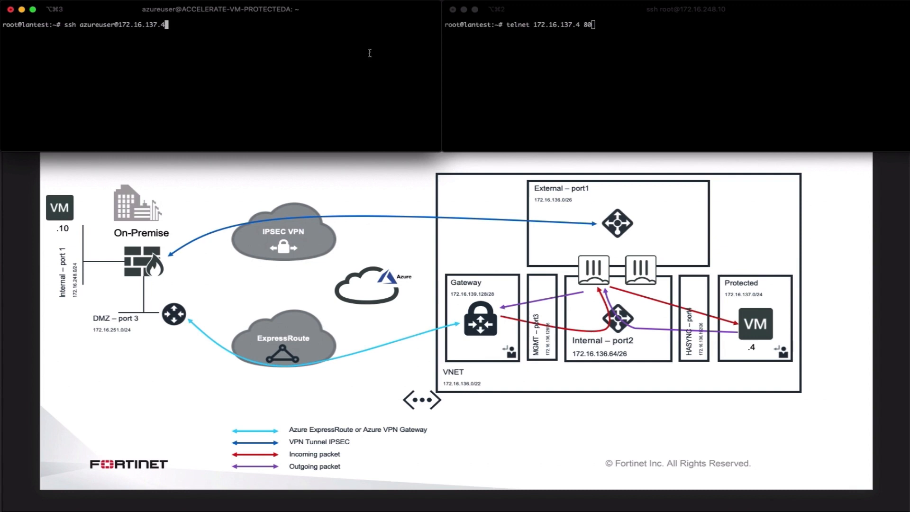
pyautogui.press('Return')
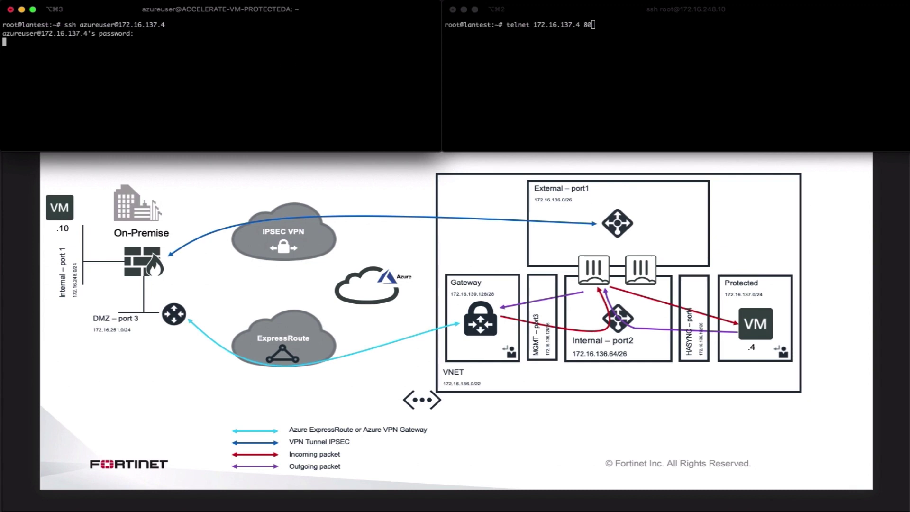
# Step: Log in over SSH, then send GET / HTTP/1.0 with Host: localhost to fetch the nginx welcome page
pyautogui.press('Return')
pyautogui.write('GET')
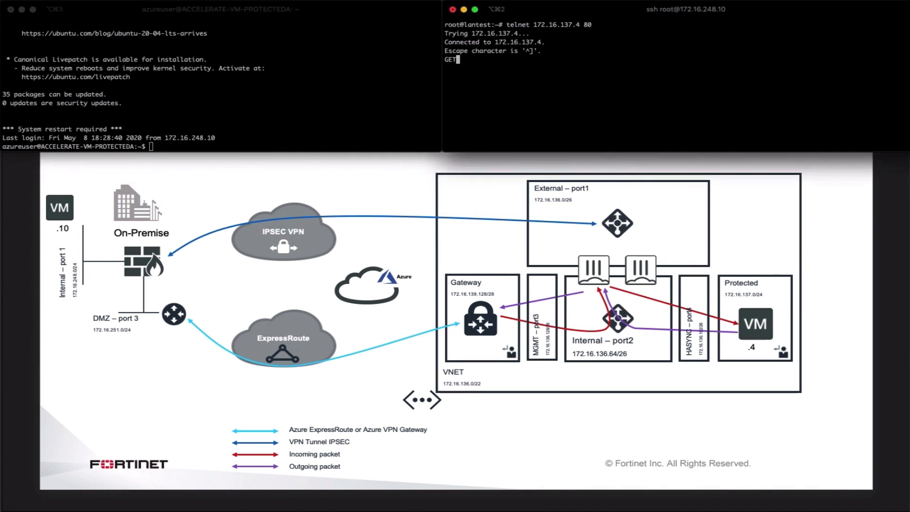
pyautogui.write('/ HTTP/1.0')
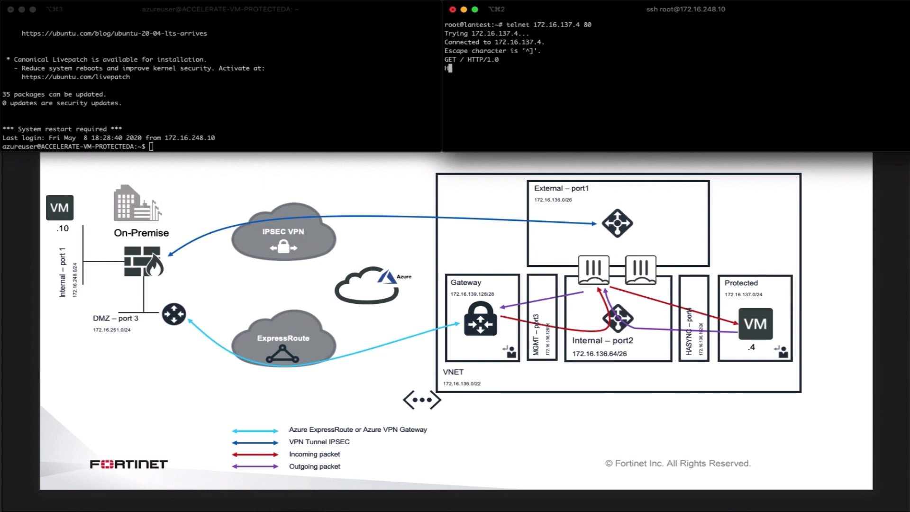
pyautogui.write('Host: loca')
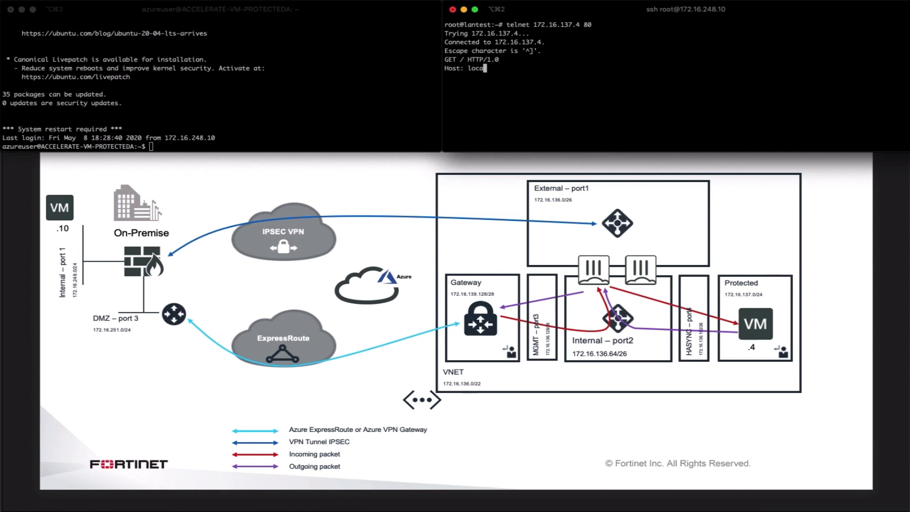
pyautogui.press('Return')
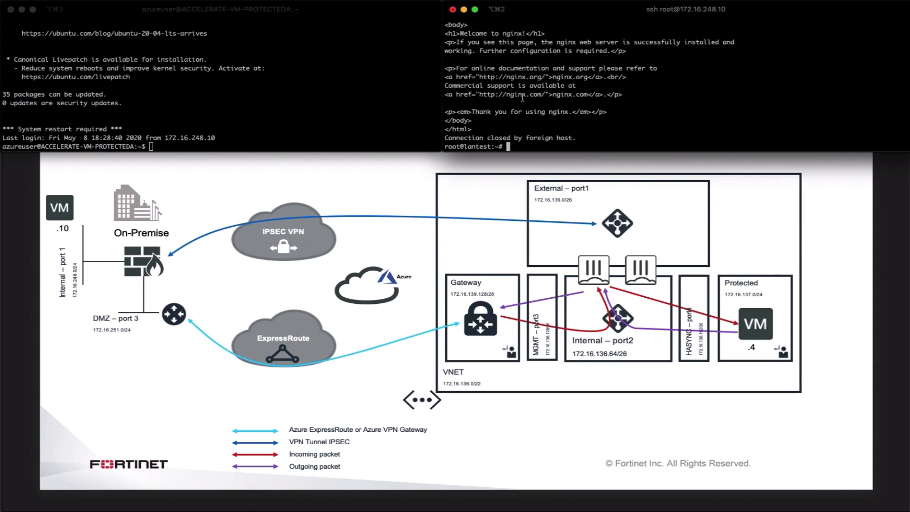
pyautogui.moveTo(405, 81)
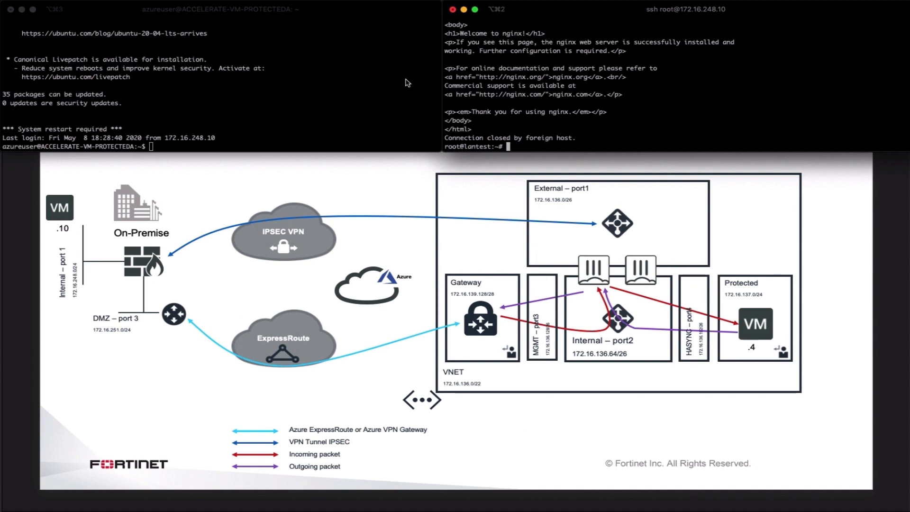
pyautogui.moveTo(391, 71)
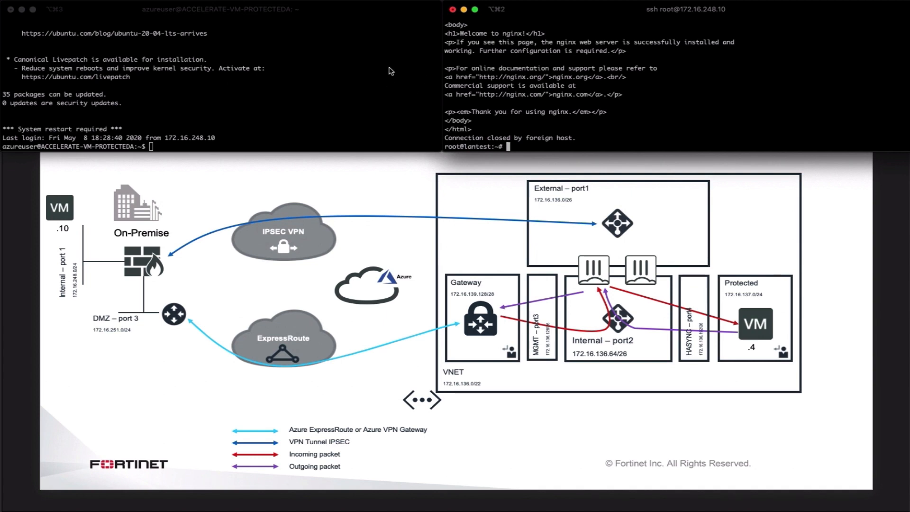
pyautogui.moveTo(566, 106)
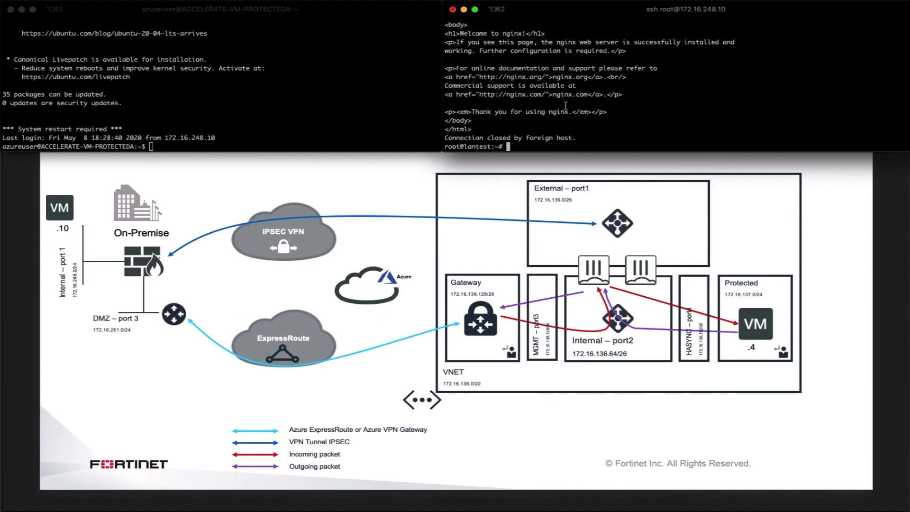
pyautogui.moveTo(510, 225)
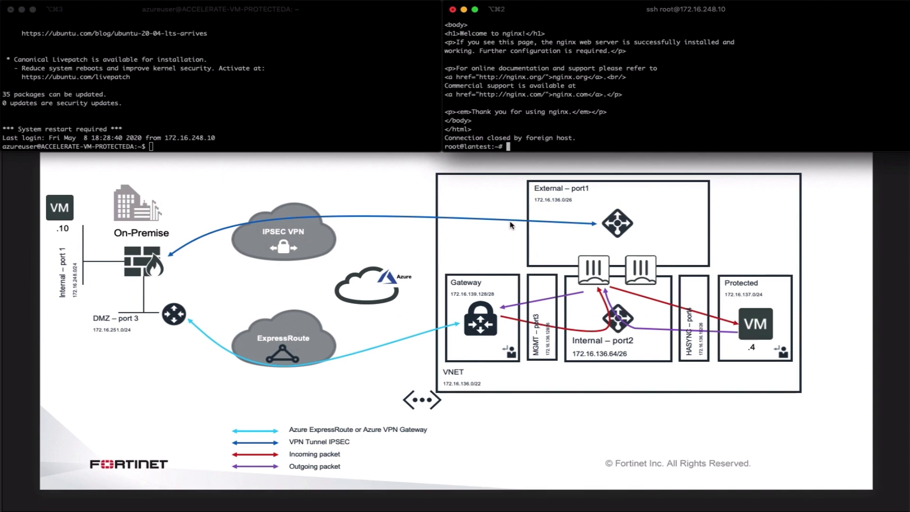
pyautogui.moveTo(555, 229)
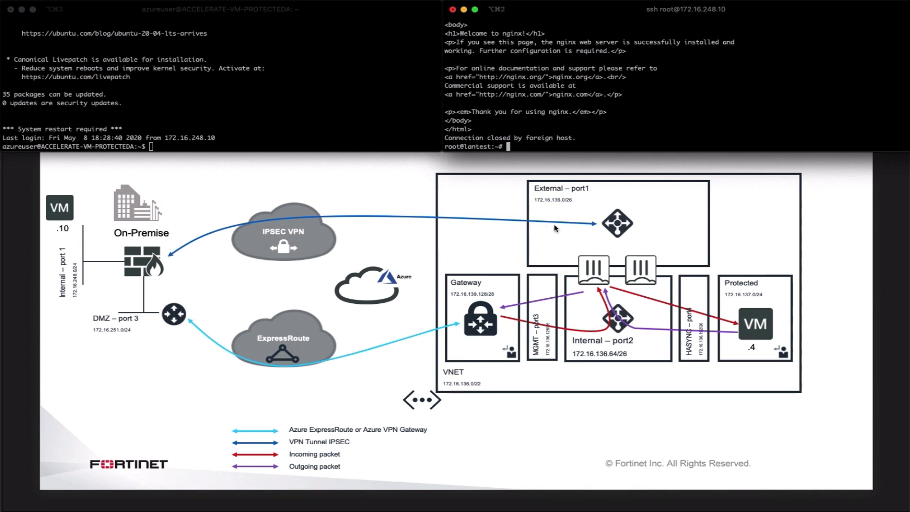
pyautogui.moveTo(123, 314)
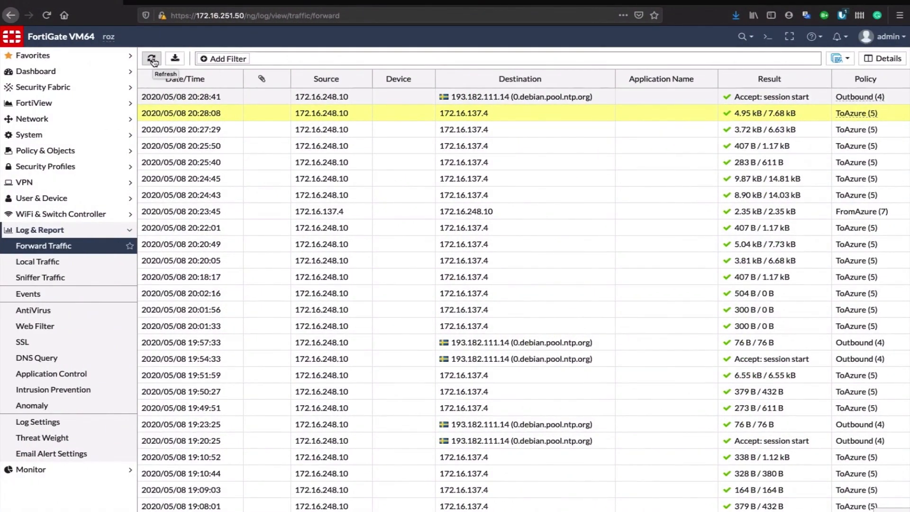
# Step: Refresh the Forward Traffic log to show the new HTTP session to 172.16.137.4
pyautogui.click(150, 58)
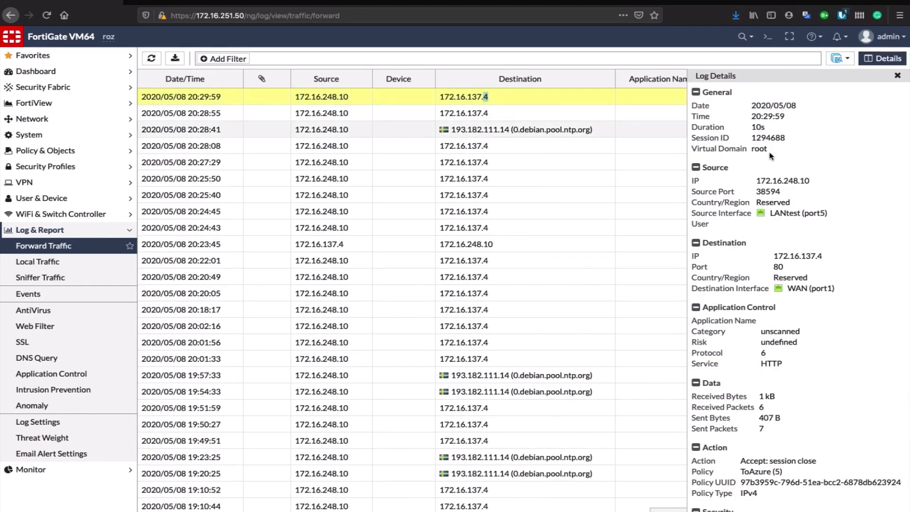
pyautogui.moveTo(778, 274)
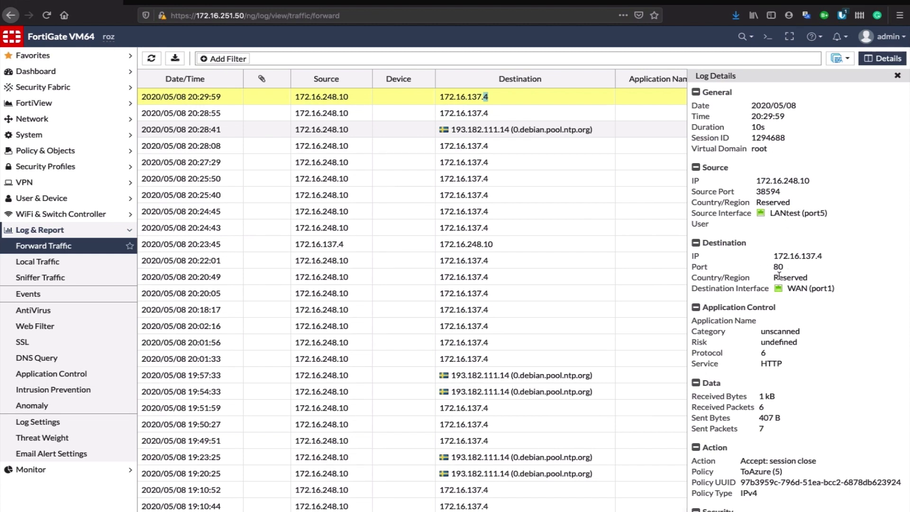
pyautogui.moveTo(806, 284)
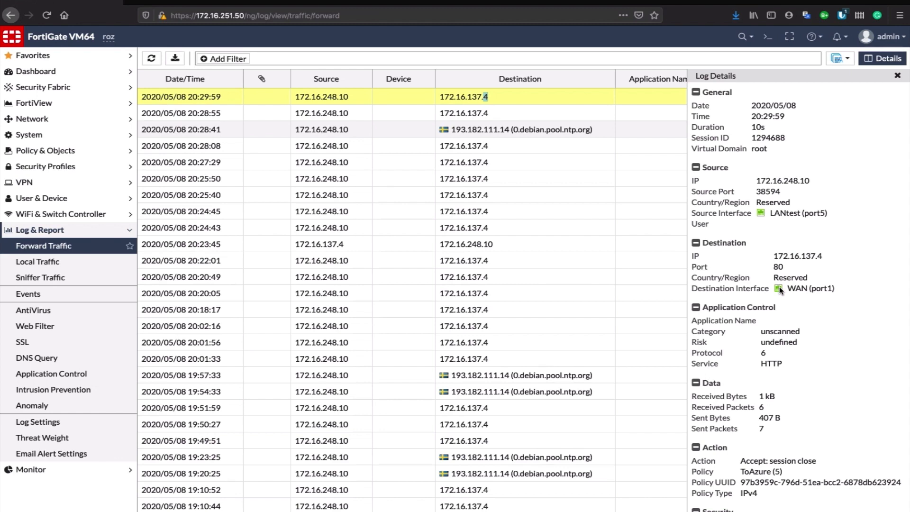
pyautogui.moveTo(785, 356)
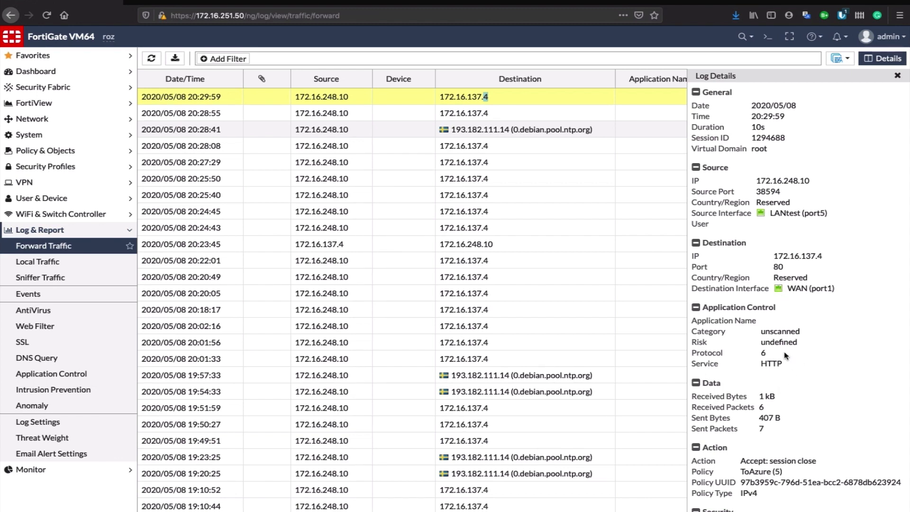
pyautogui.moveTo(595, 116)
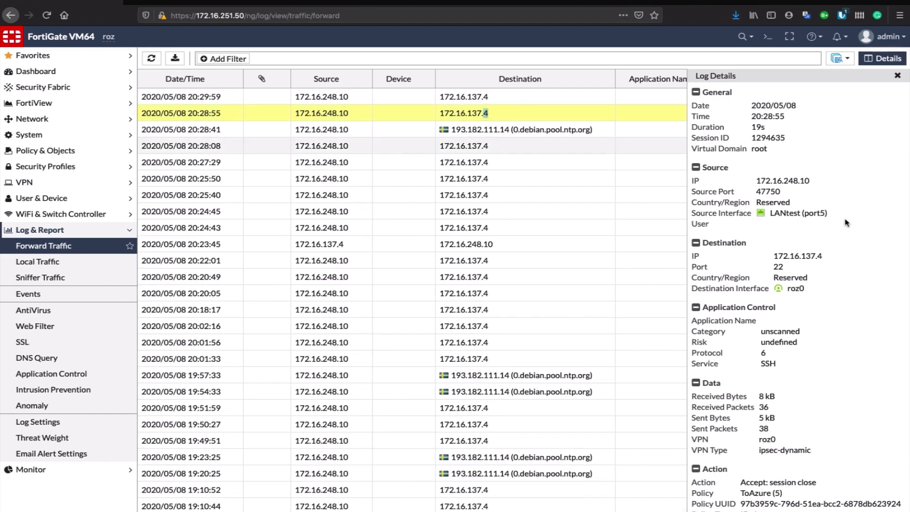
pyautogui.moveTo(813, 194)
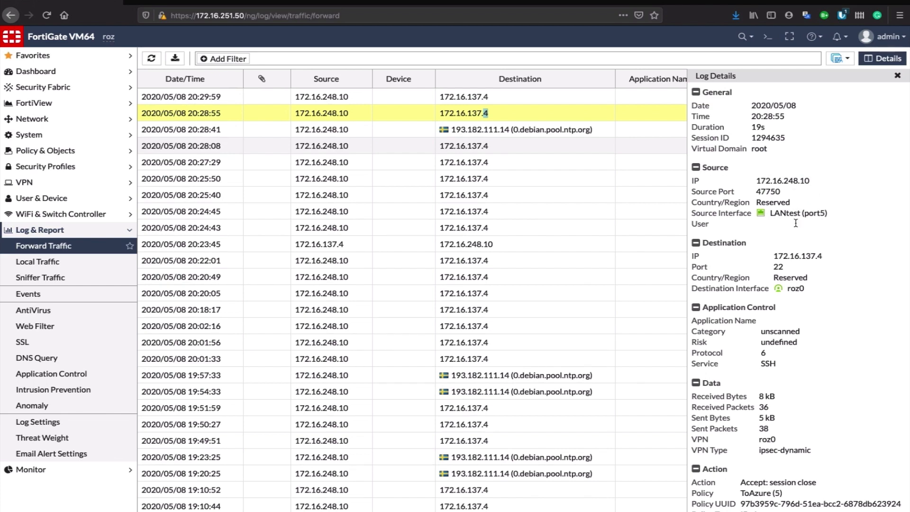
pyautogui.moveTo(831, 263)
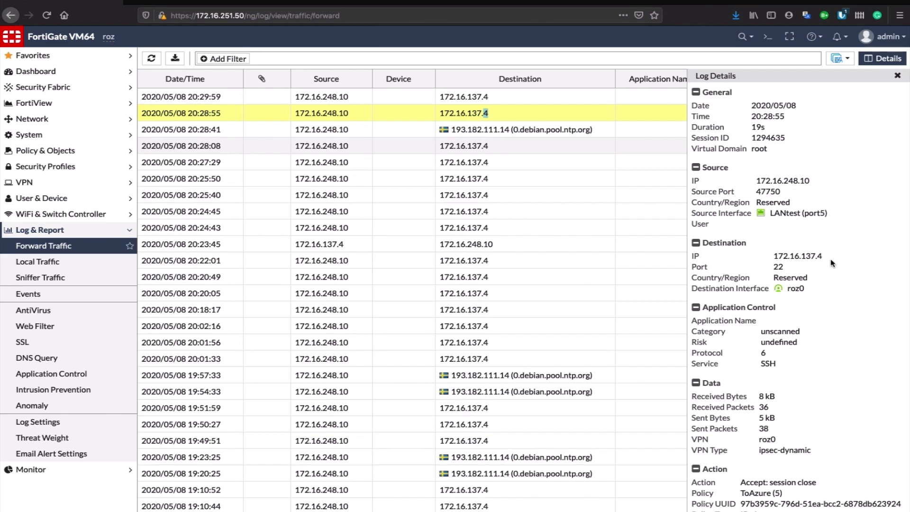
pyautogui.moveTo(770, 284)
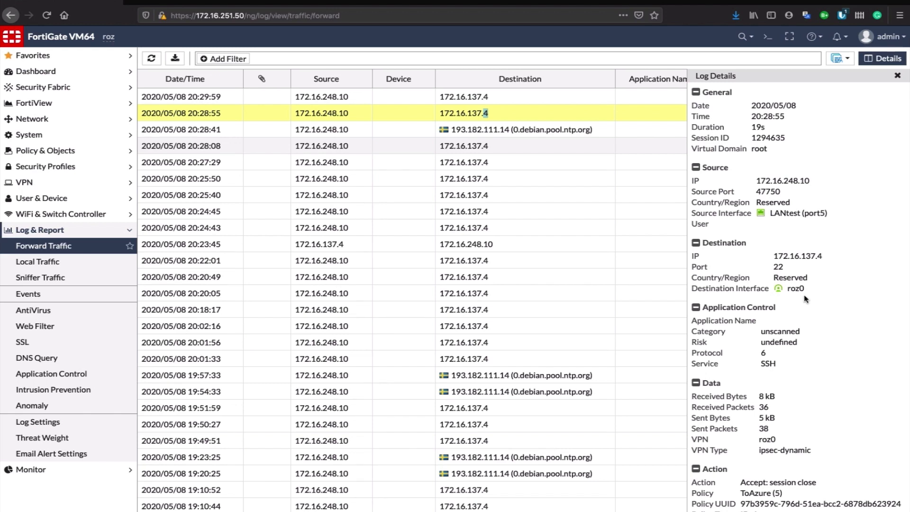
pyautogui.moveTo(771, 420)
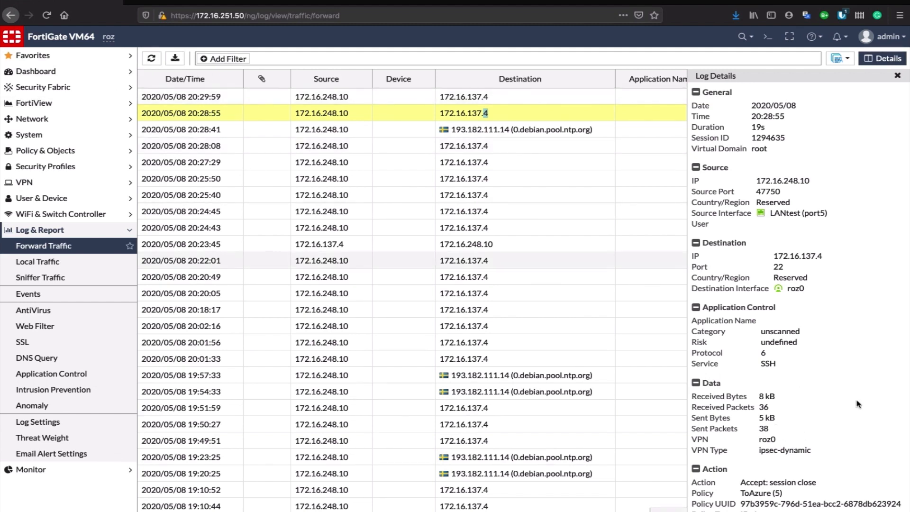
pyautogui.moveTo(771, 500)
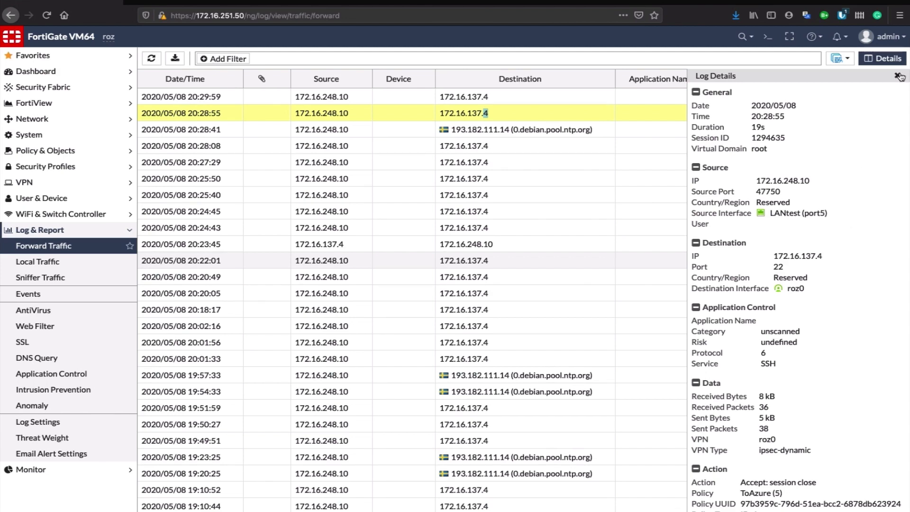
# Step: Close the SSH session's Log Details pane to return to the full forward traffic log
pyautogui.click(899, 76)
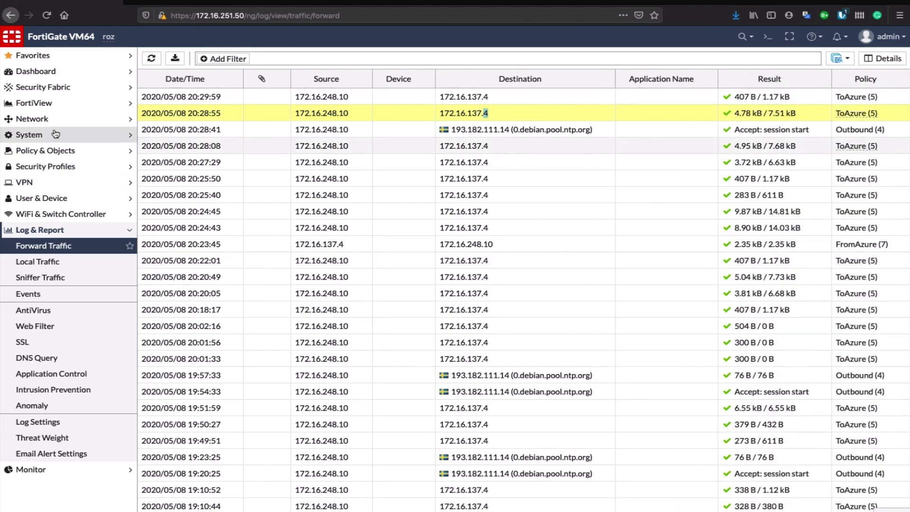
# Step: Navigate Network > SD-WAN to view members WAN, Internet1 and roz0, then the SD-WAN Rules list
pyautogui.click(32, 118)
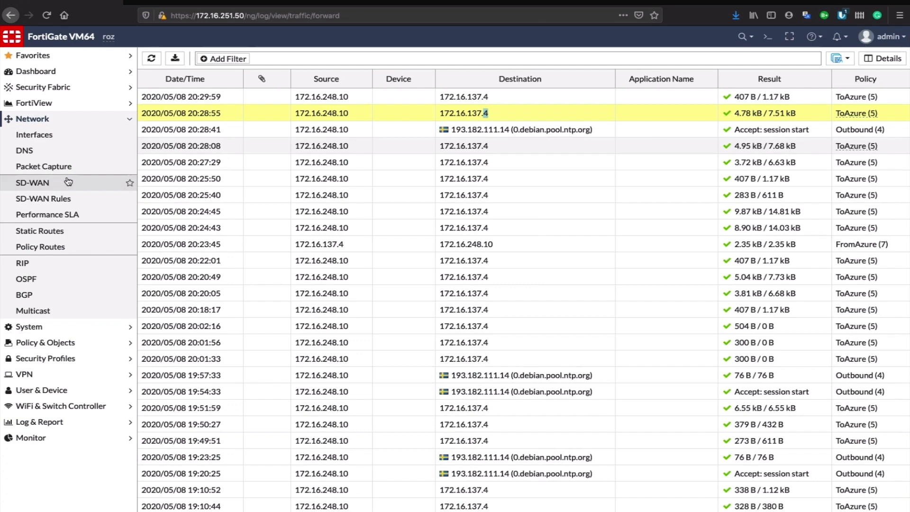
pyautogui.click(33, 182)
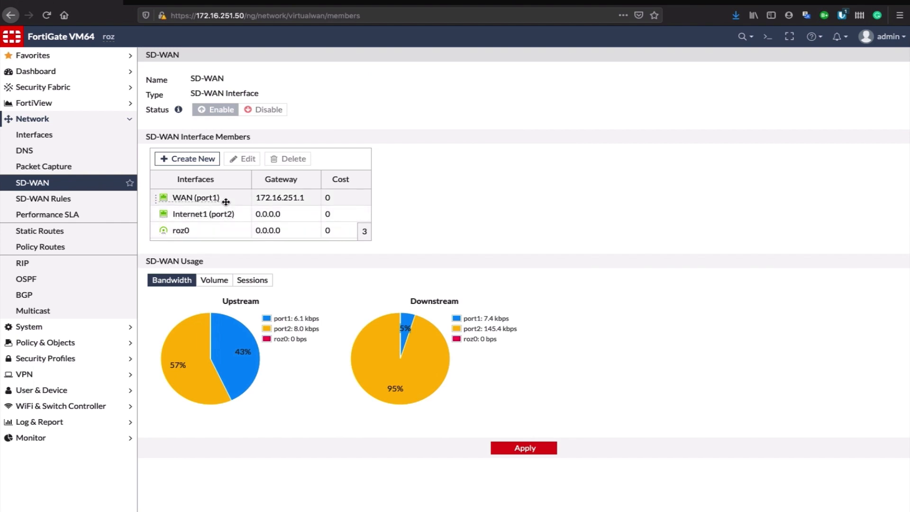
pyautogui.moveTo(203, 213)
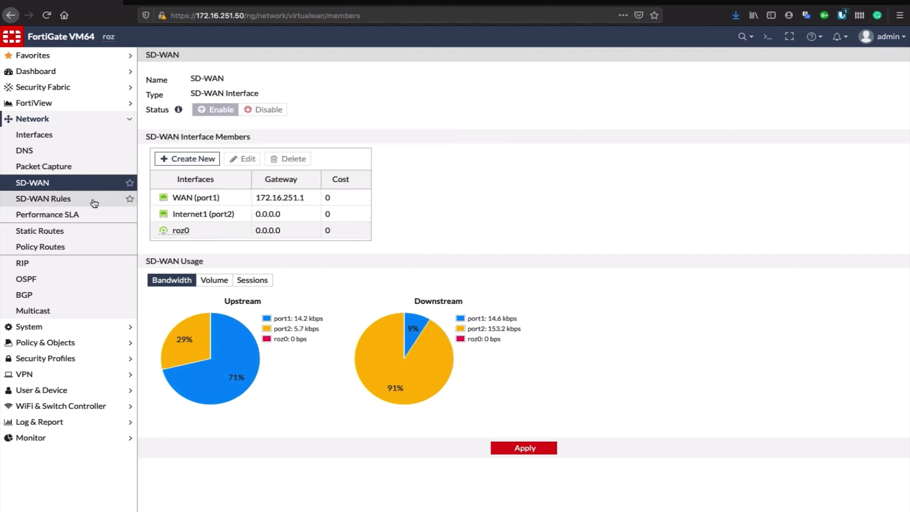
pyautogui.click(44, 198)
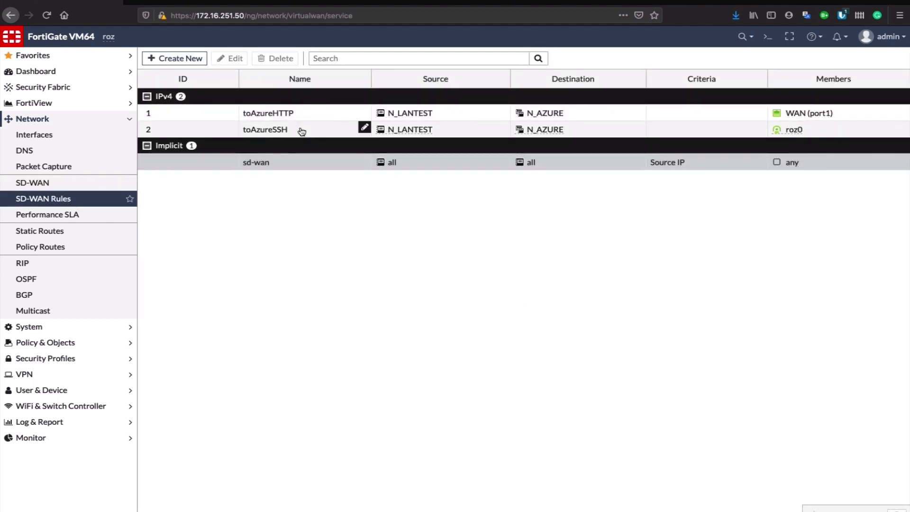
# Step: Review the toAzureHTTP rule (TCP port 80 to N_AZURE via WAN port1) and cancel without changes
pyautogui.click(267, 113)
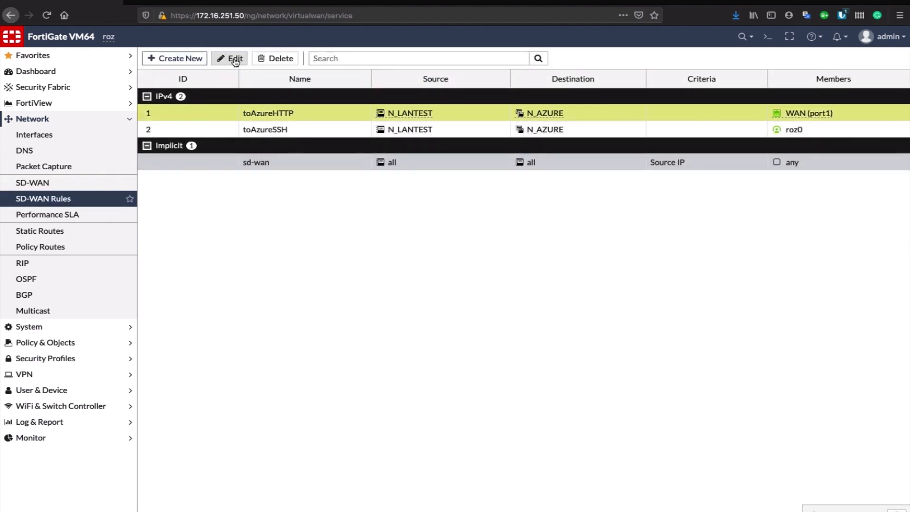
pyautogui.click(235, 57)
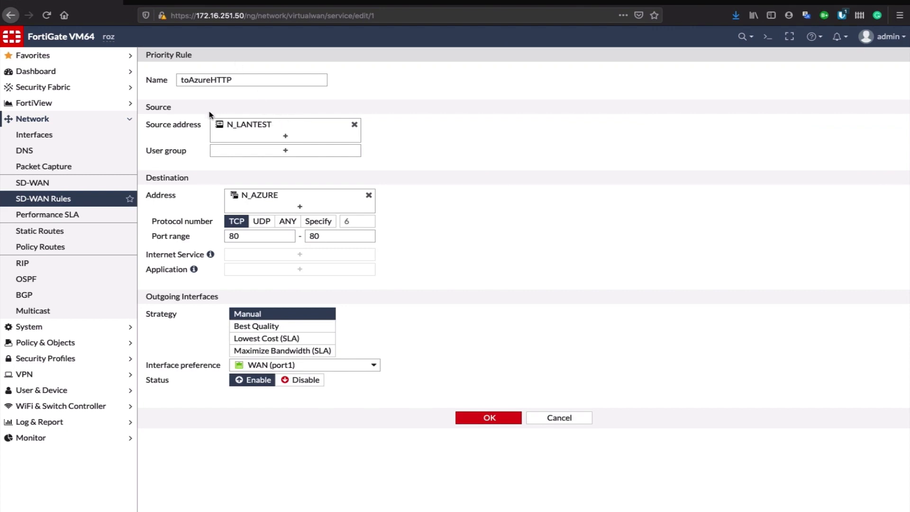
pyautogui.moveTo(267, 180)
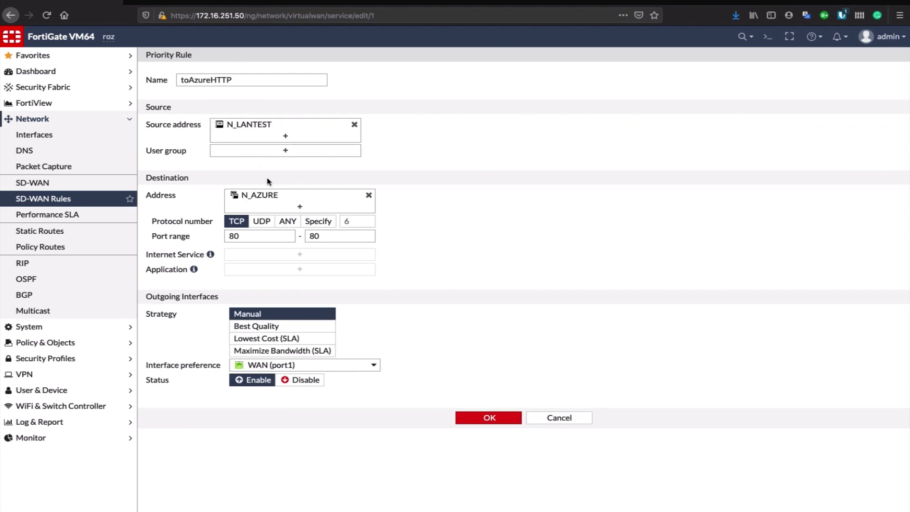
pyautogui.moveTo(288, 291)
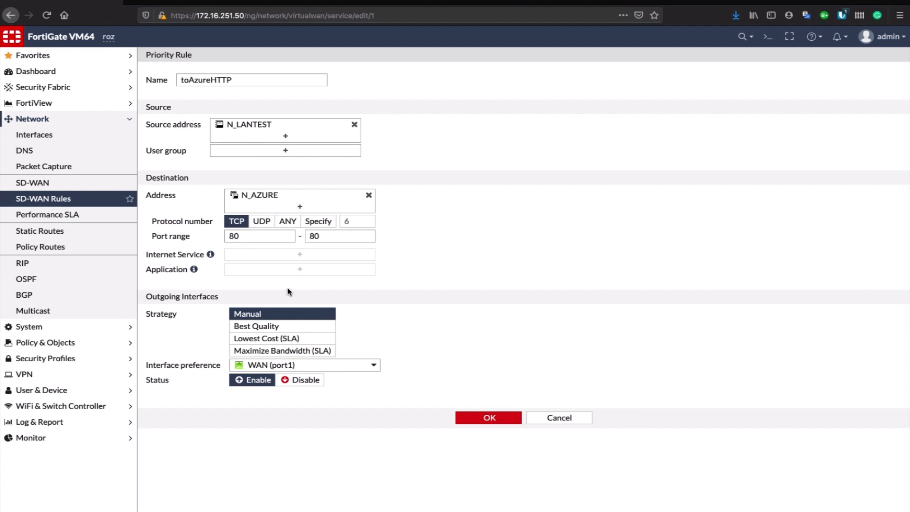
pyautogui.moveTo(244, 366)
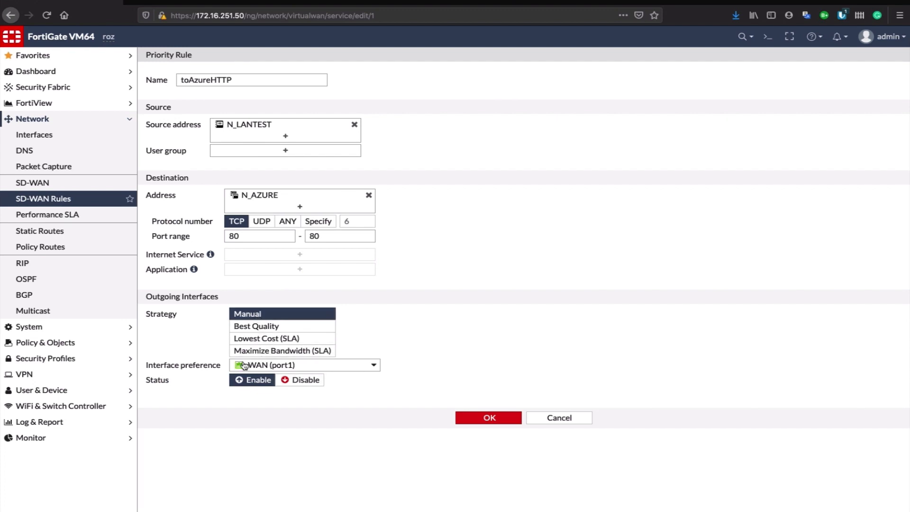
pyautogui.moveTo(275, 375)
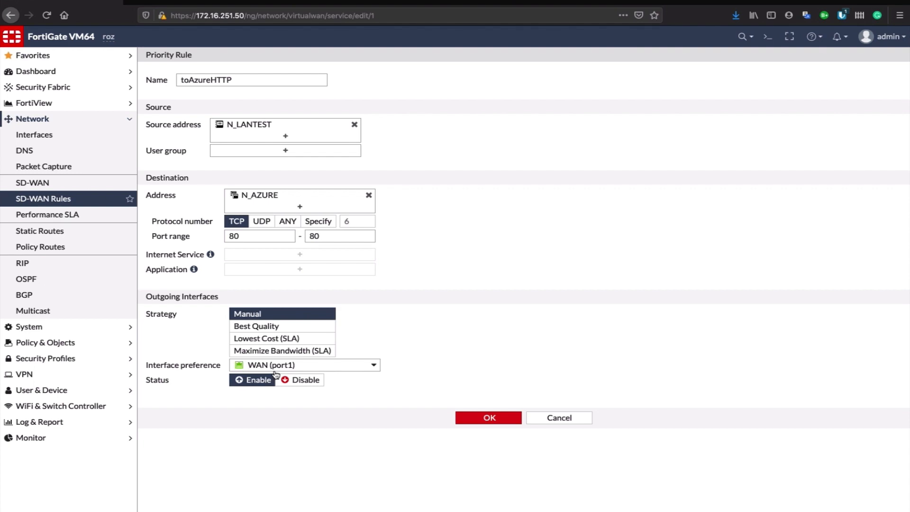
pyautogui.moveTo(563, 409)
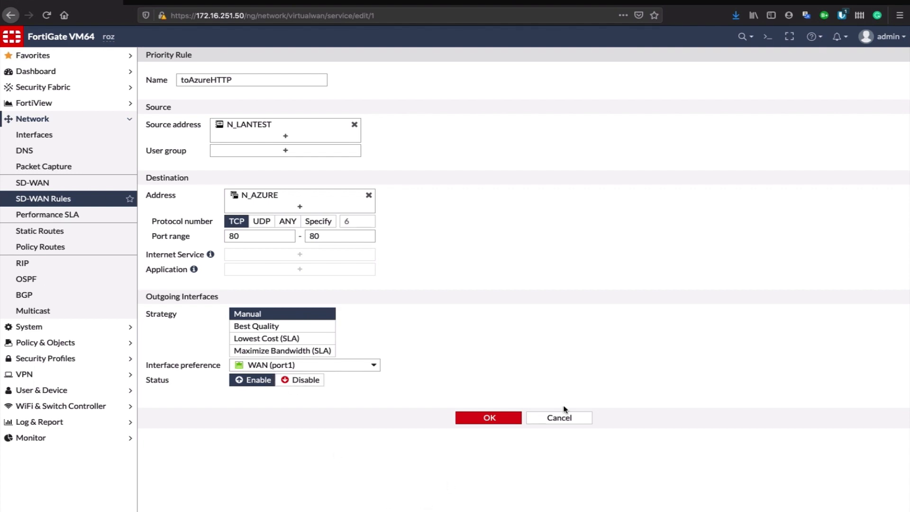
pyautogui.click(488, 417)
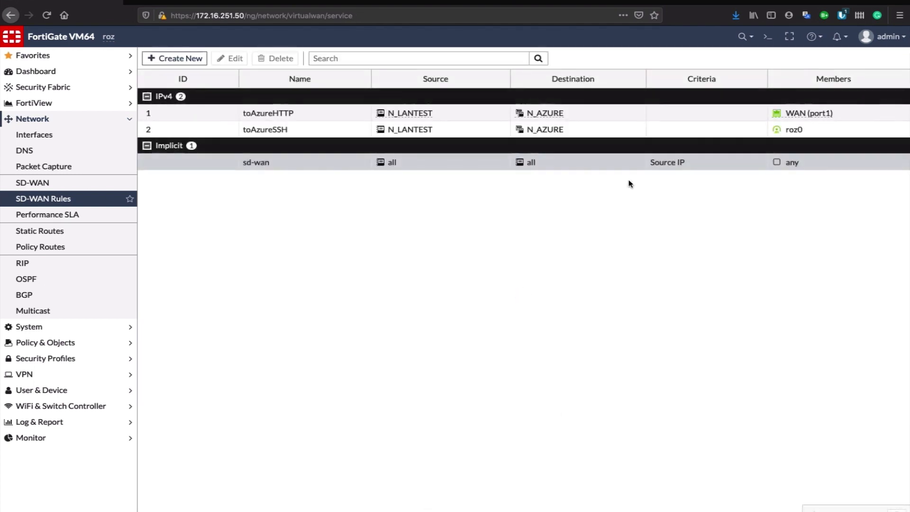
# Step: Open the toAzureSSH rule showing TCP port 22 to N_AZURE through roz0
pyautogui.click(265, 129)
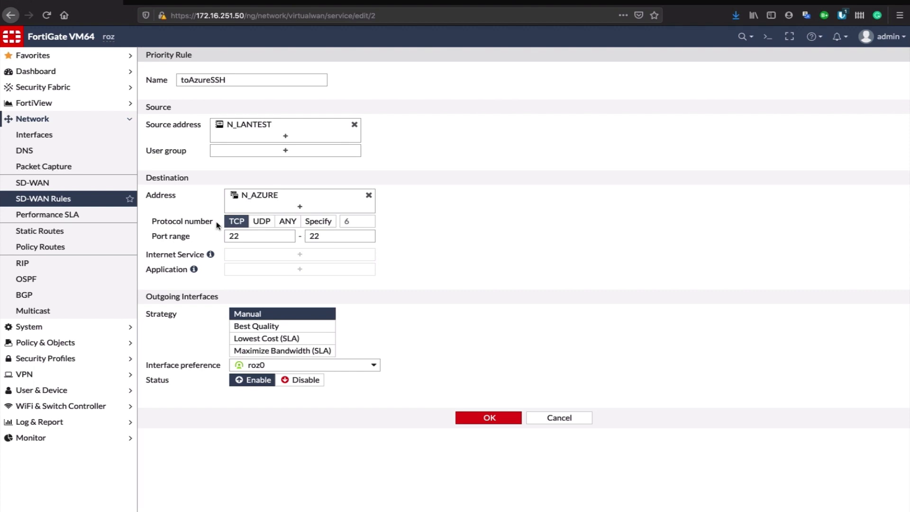
pyautogui.moveTo(255, 326)
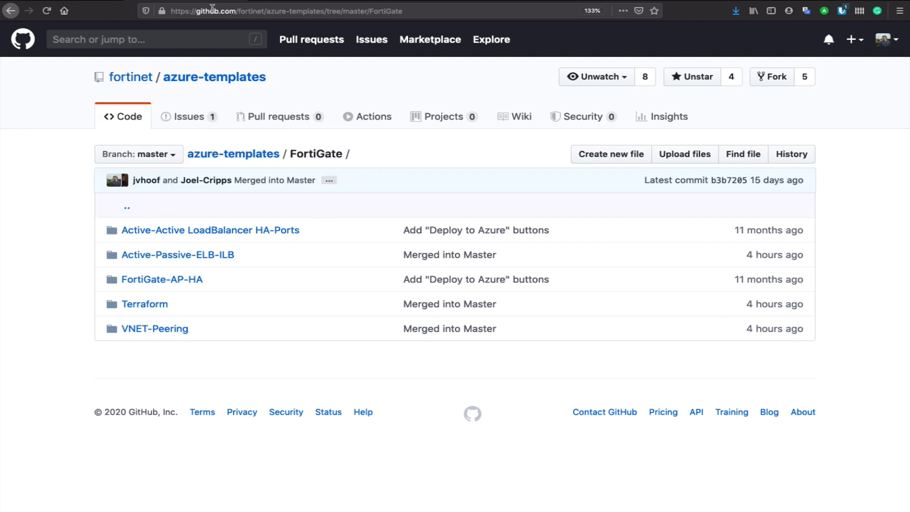
pyautogui.moveTo(269, 11)
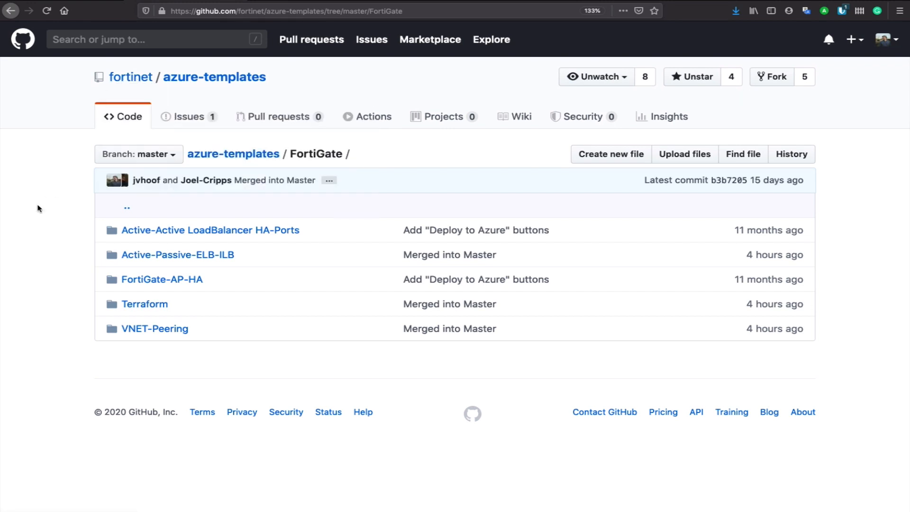
pyautogui.moveTo(57, 244)
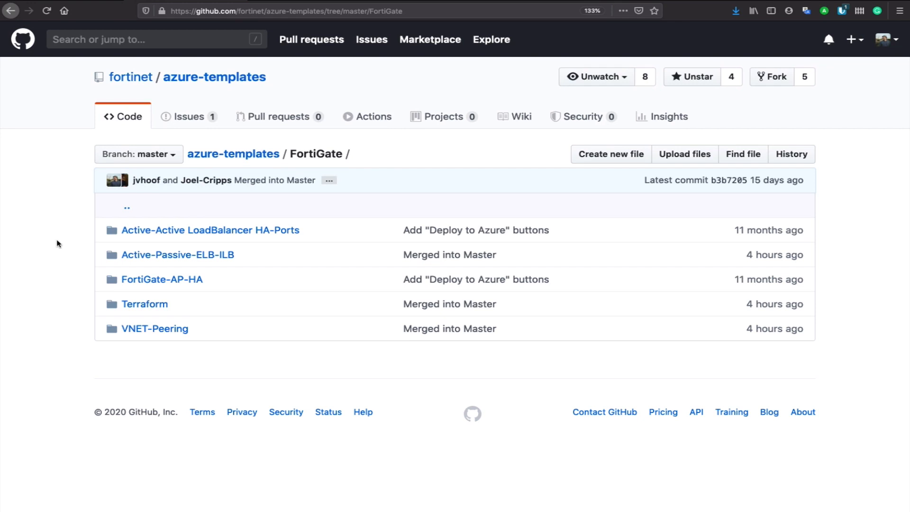
pyautogui.moveTo(154, 328)
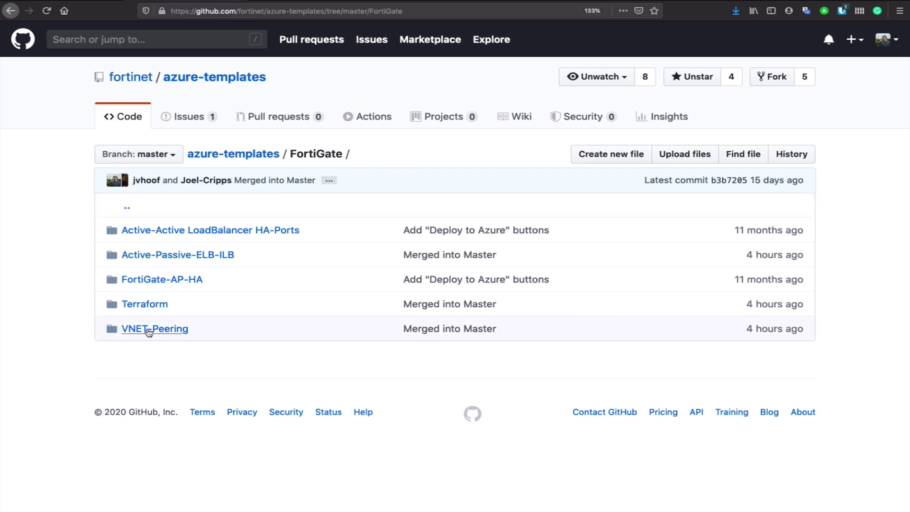
# Step: Enter the VNET-Peering folder of the fortinet/azure-templates FortiGate directory
pyautogui.click(155, 329)
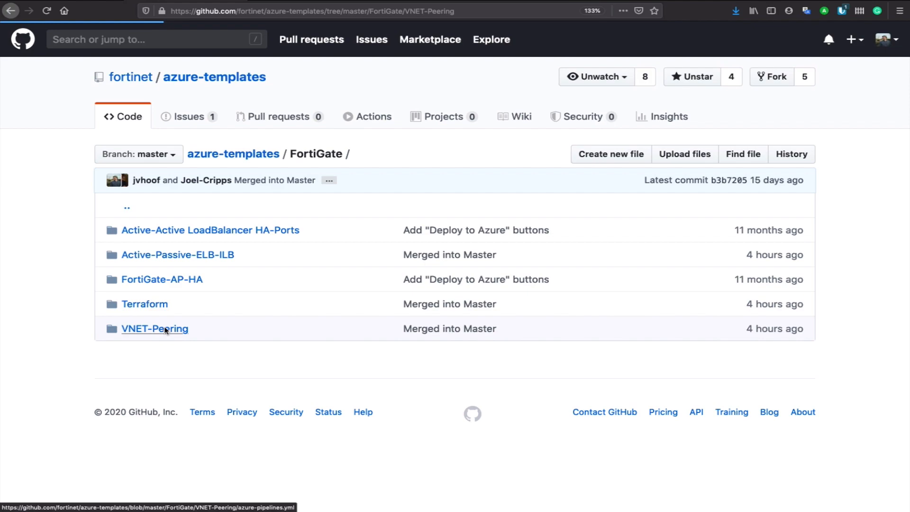
# Step: Scroll the VNET-Peering README past the hub-and-spoke diagram to the Deployment section
pyautogui.click(155, 329)
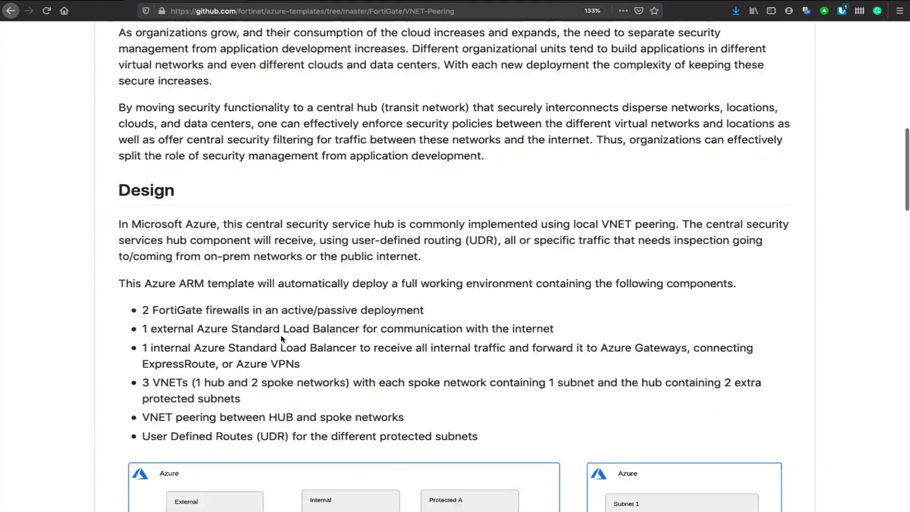
pyautogui.scroll(-3)
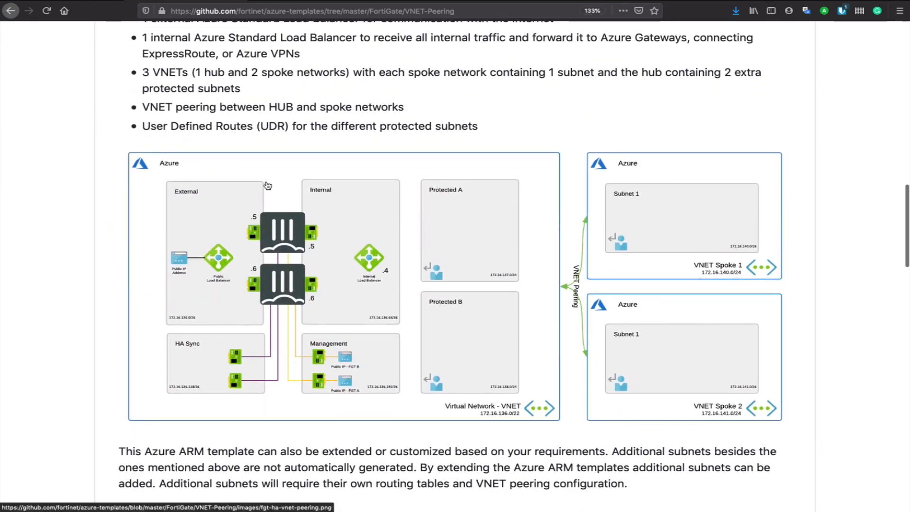
pyautogui.moveTo(369, 257)
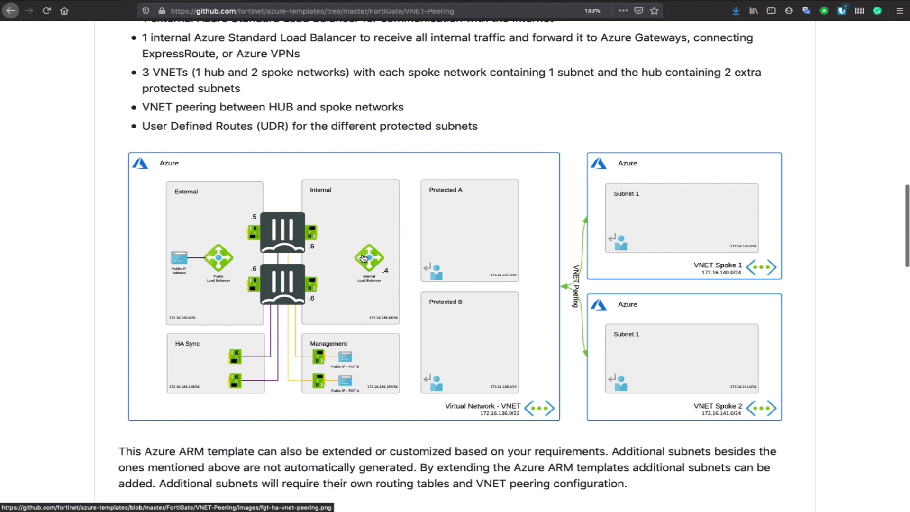
pyautogui.moveTo(392, 350)
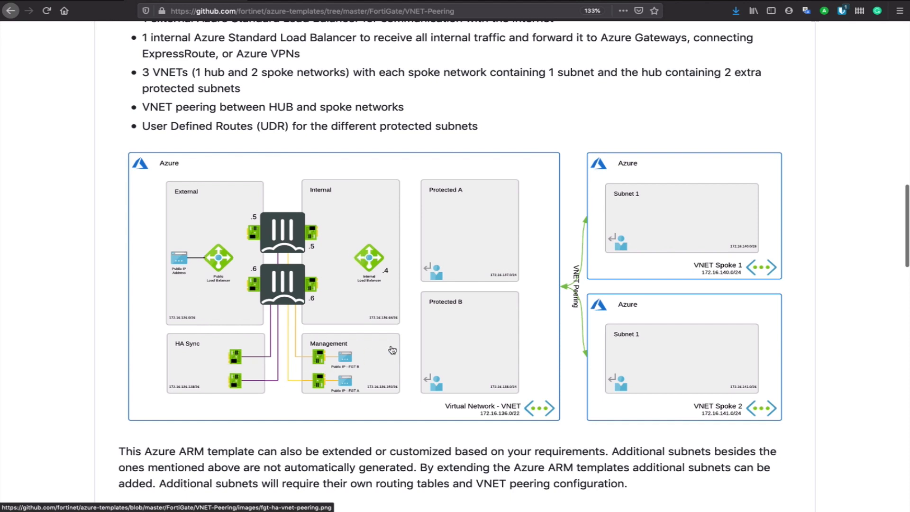
pyautogui.moveTo(431, 223)
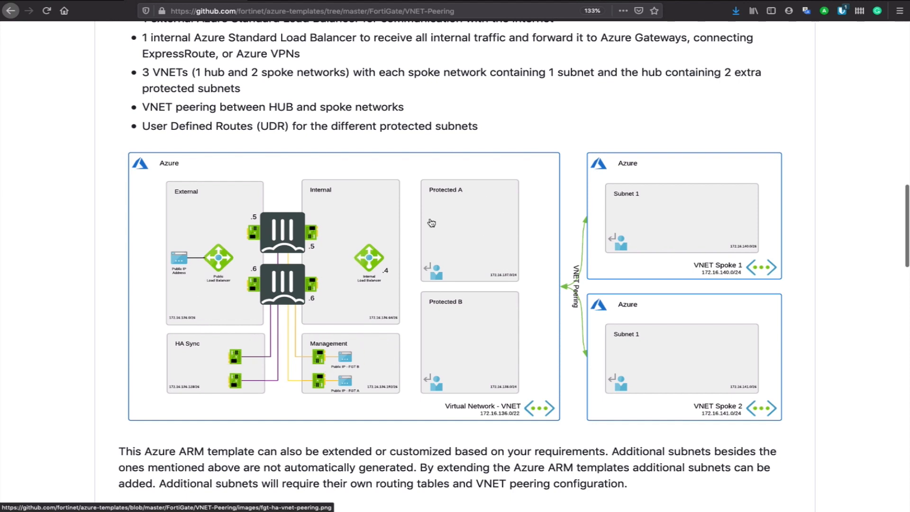
pyautogui.moveTo(676, 219)
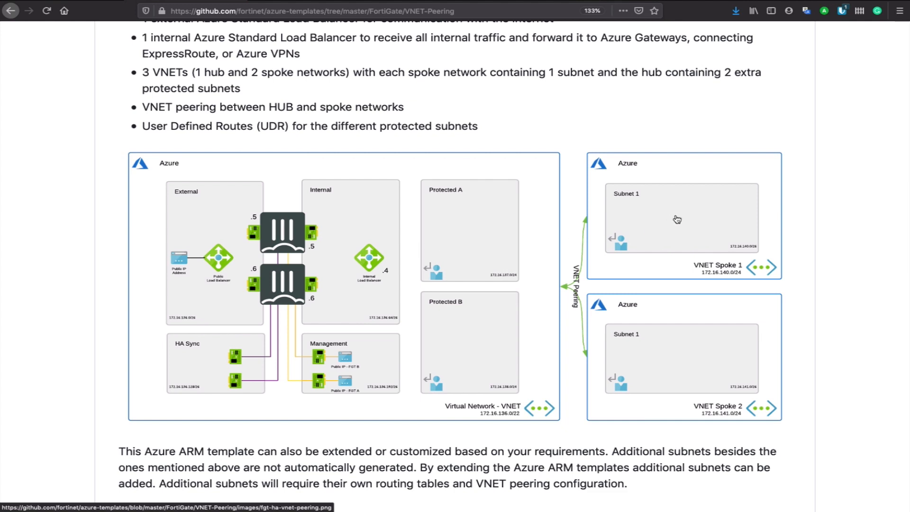
pyautogui.moveTo(689, 257)
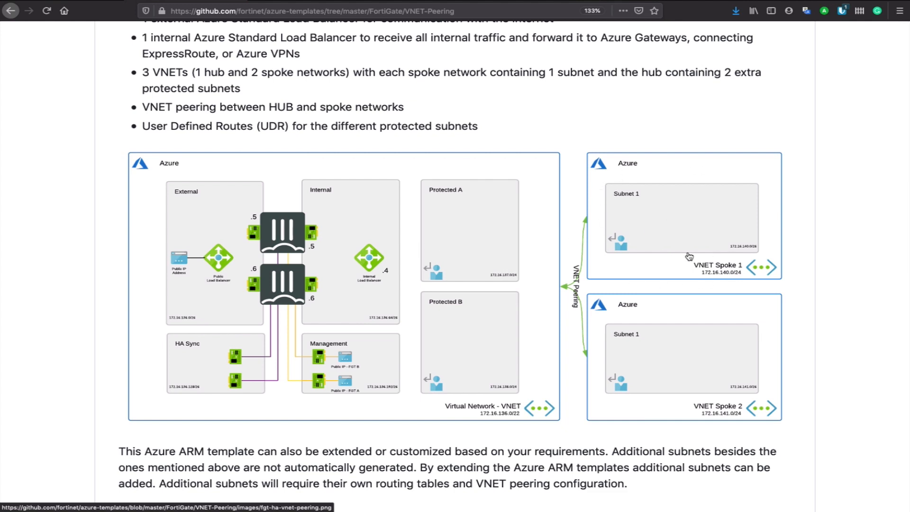
pyautogui.moveTo(574, 283)
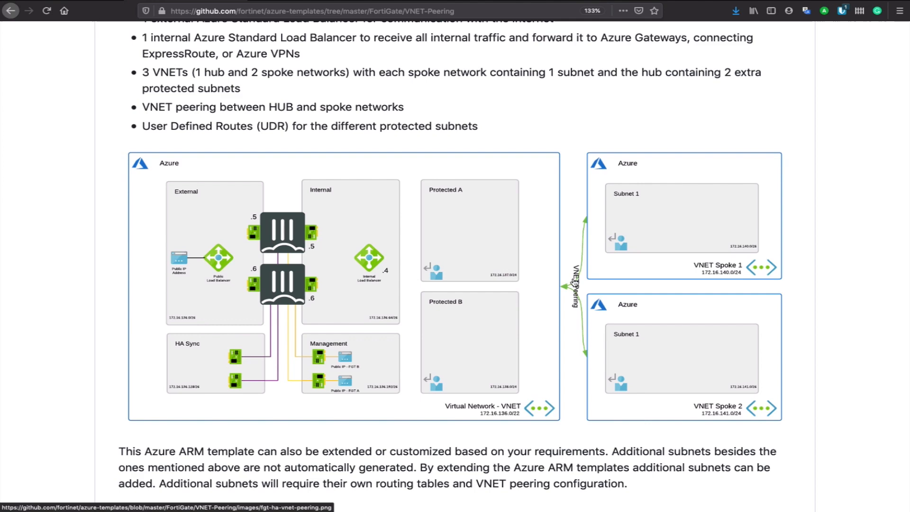
pyautogui.moveTo(69, 221)
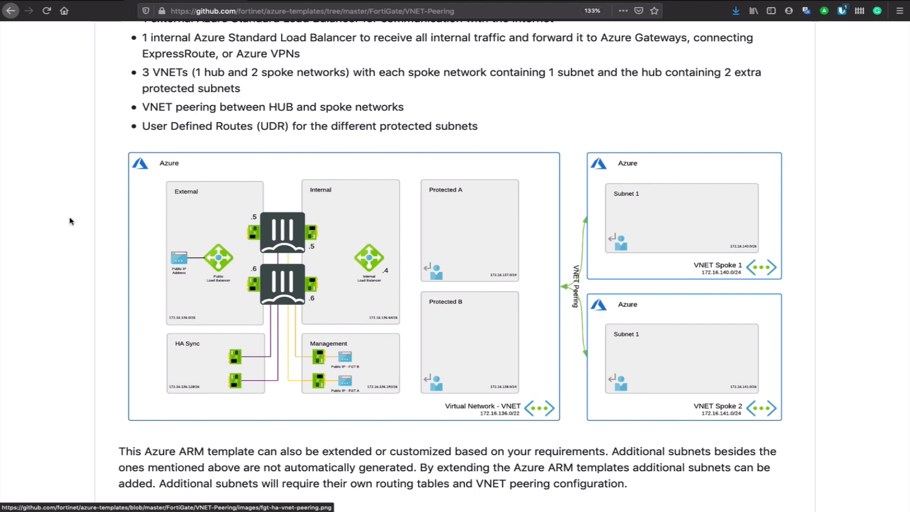
pyautogui.scroll(-3)
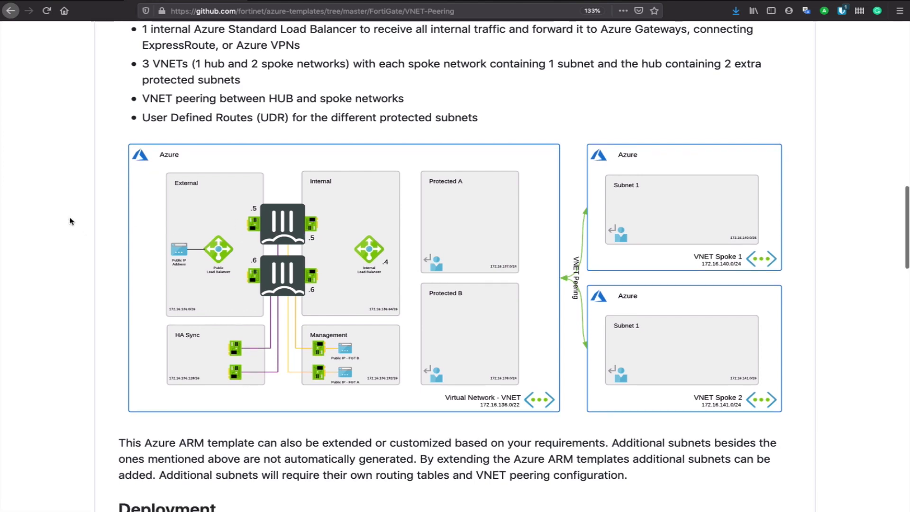
pyautogui.scroll(-3)
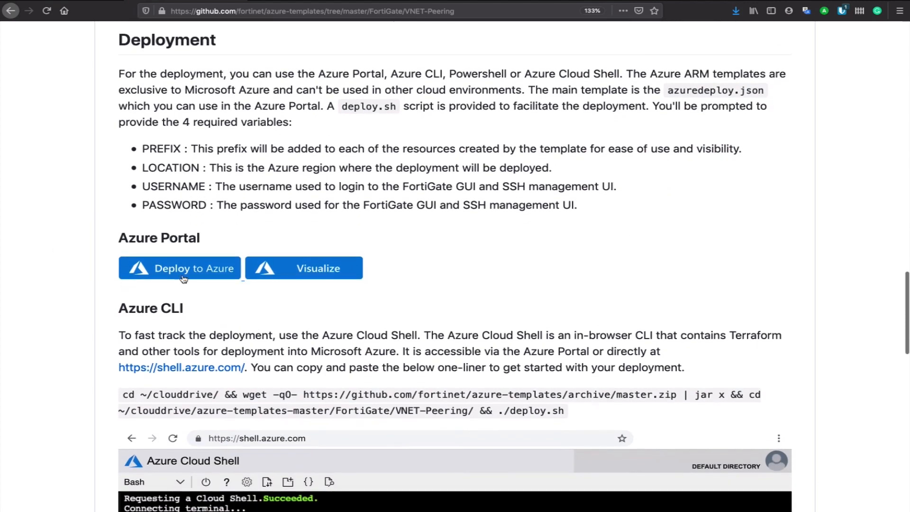
pyautogui.scroll(-3)
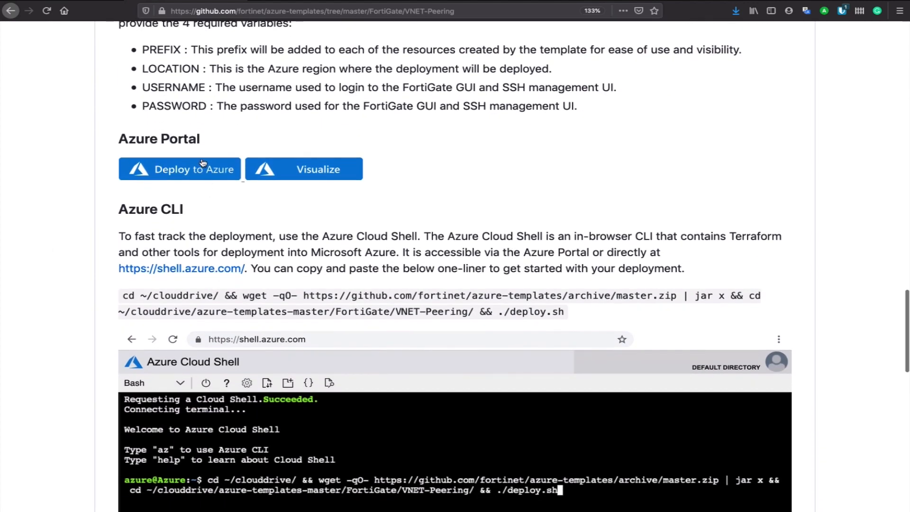
pyautogui.moveTo(184, 172)
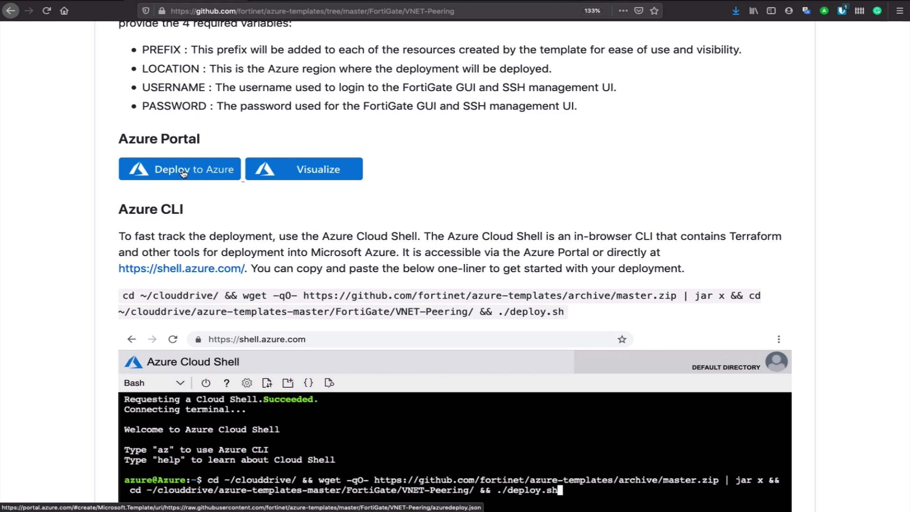
pyautogui.moveTo(147, 53)
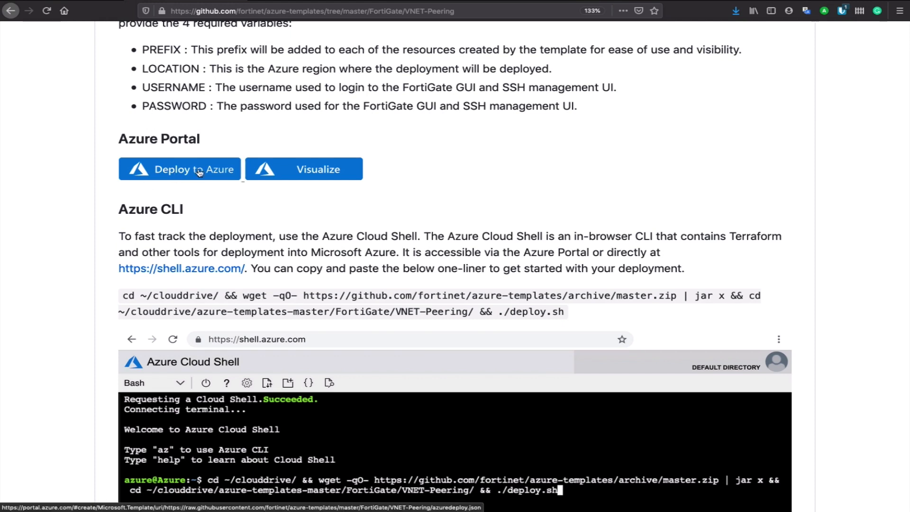
pyautogui.scroll(-3)
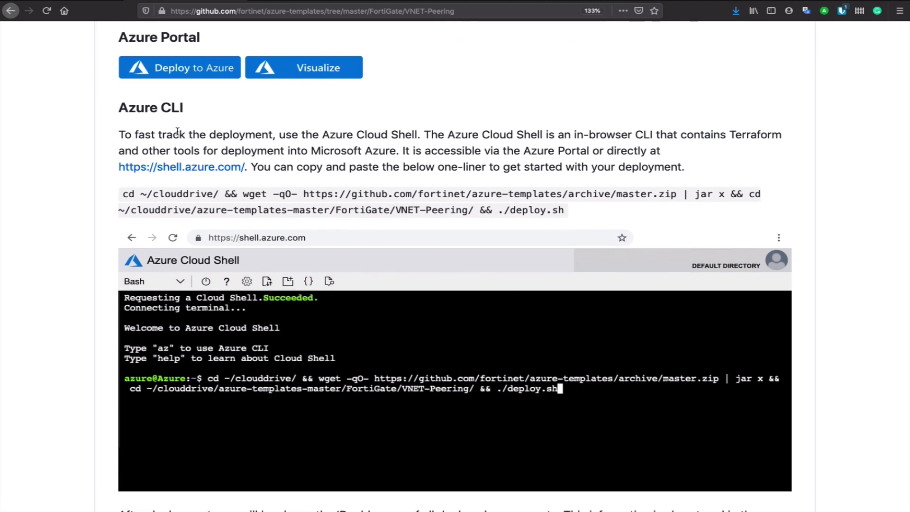
pyautogui.moveTo(485, 226)
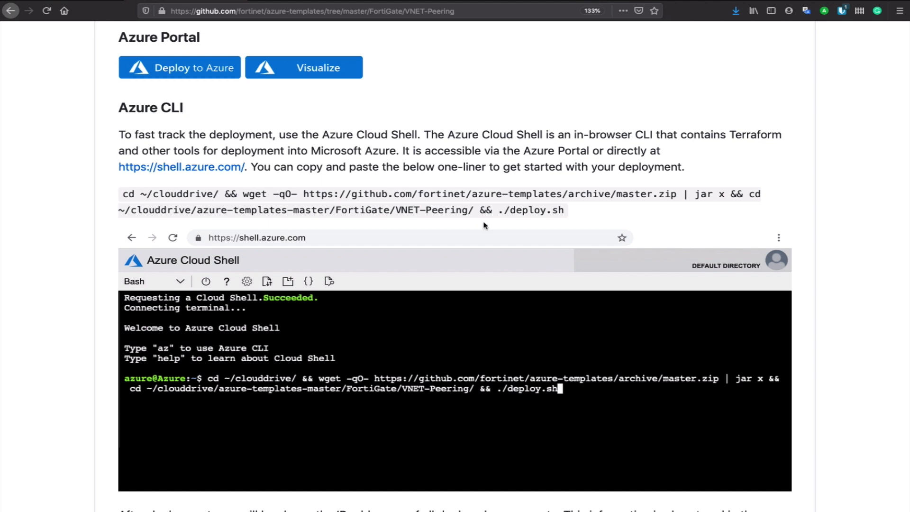
pyautogui.moveTo(301, 340)
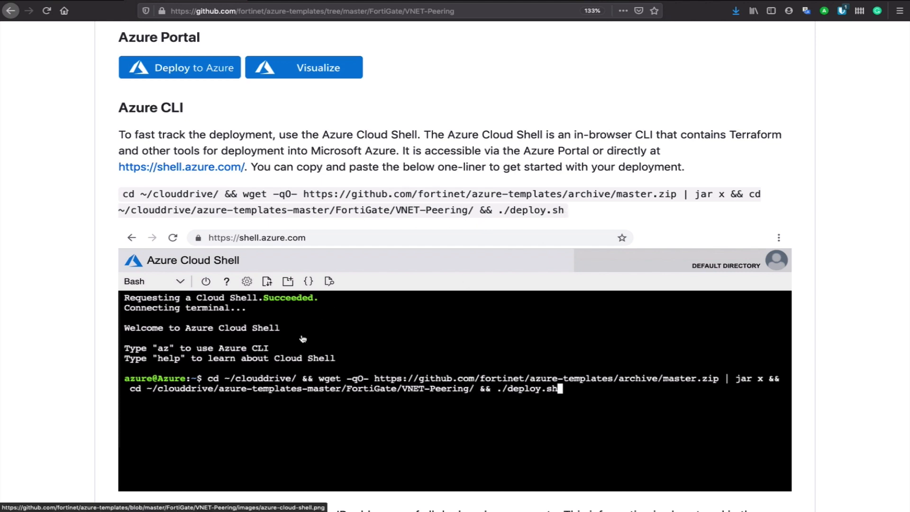
pyautogui.moveTo(399, 391)
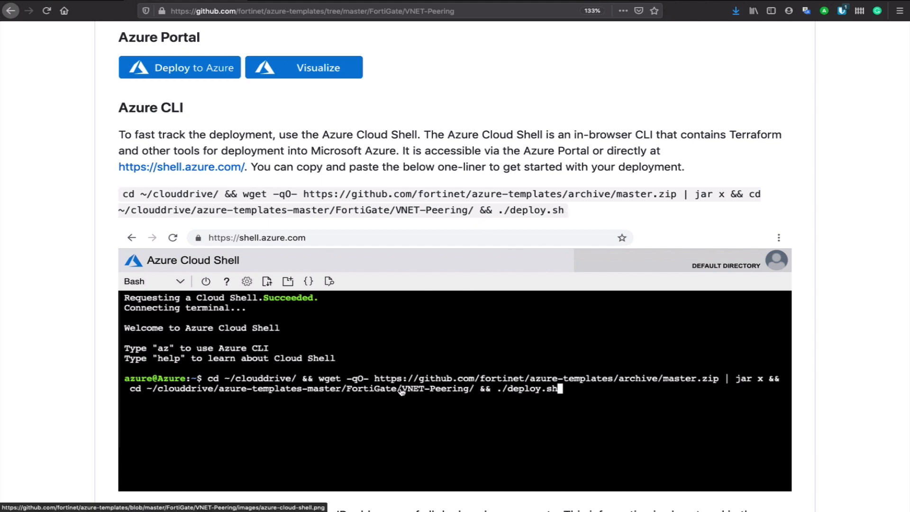
pyautogui.scroll(3)
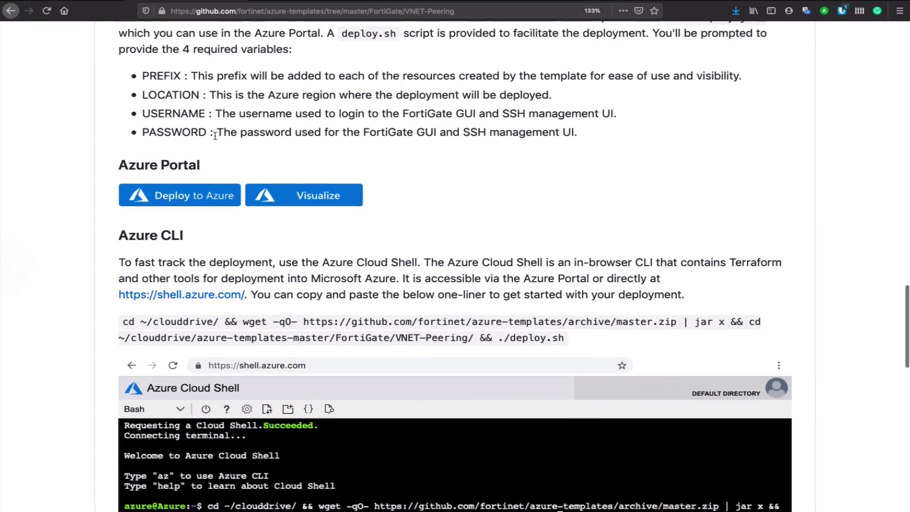
# Step: Scroll back to the VNET-Peering file list and select azuredeploy.json
pyautogui.scroll(3)
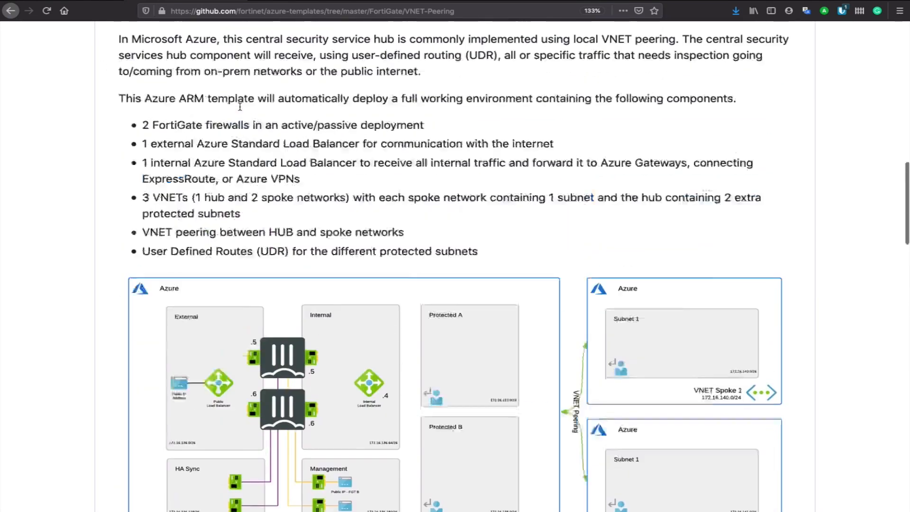
pyautogui.scroll(3)
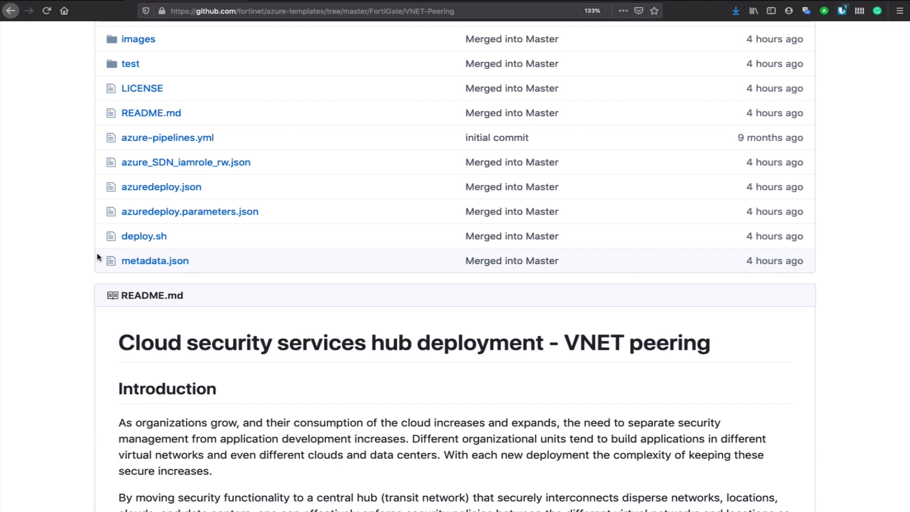
pyautogui.moveTo(161, 187)
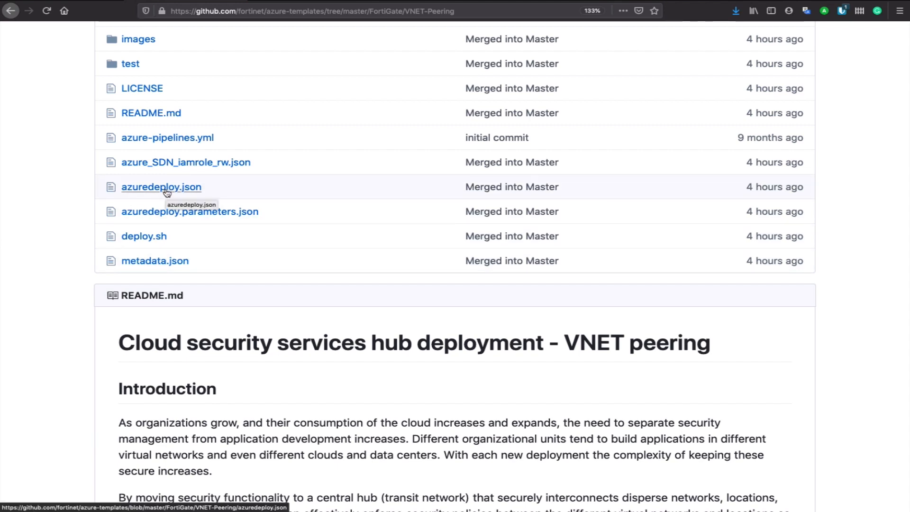
pyautogui.click(161, 187)
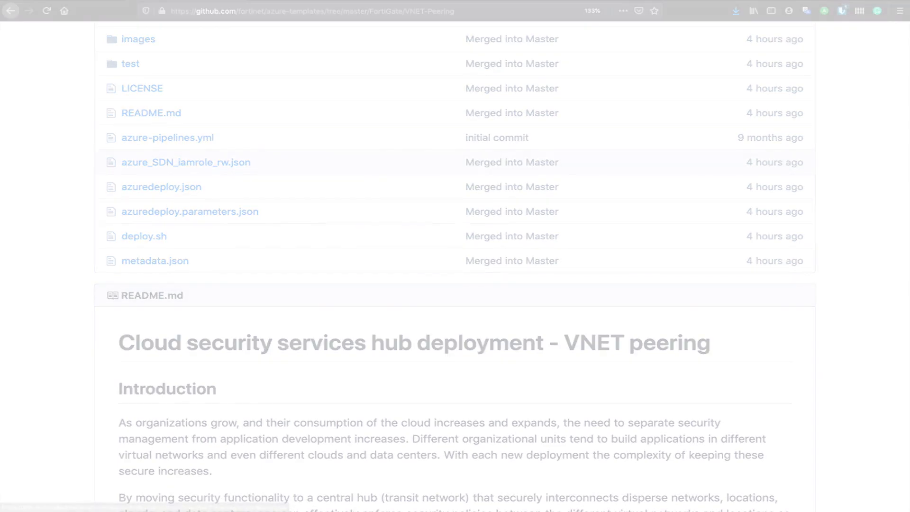